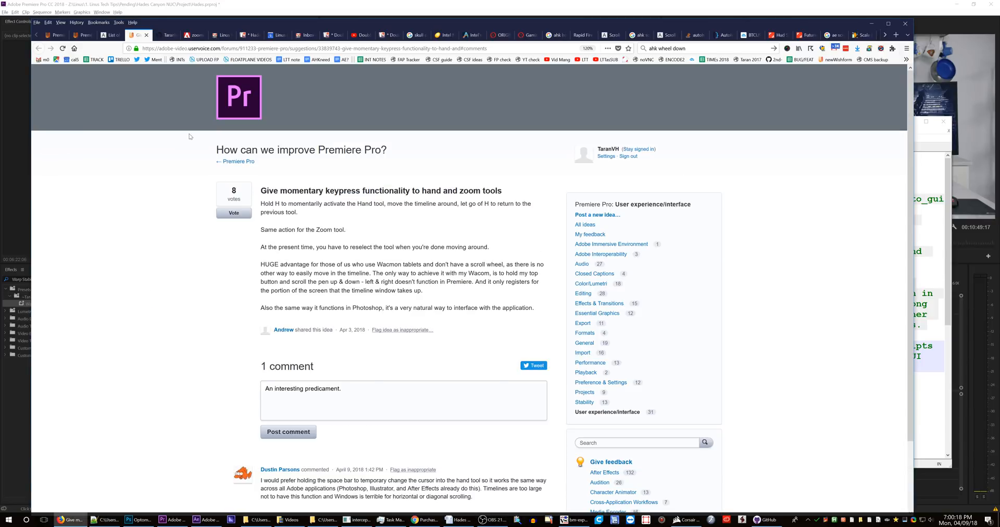
mouse_move(367, 241)
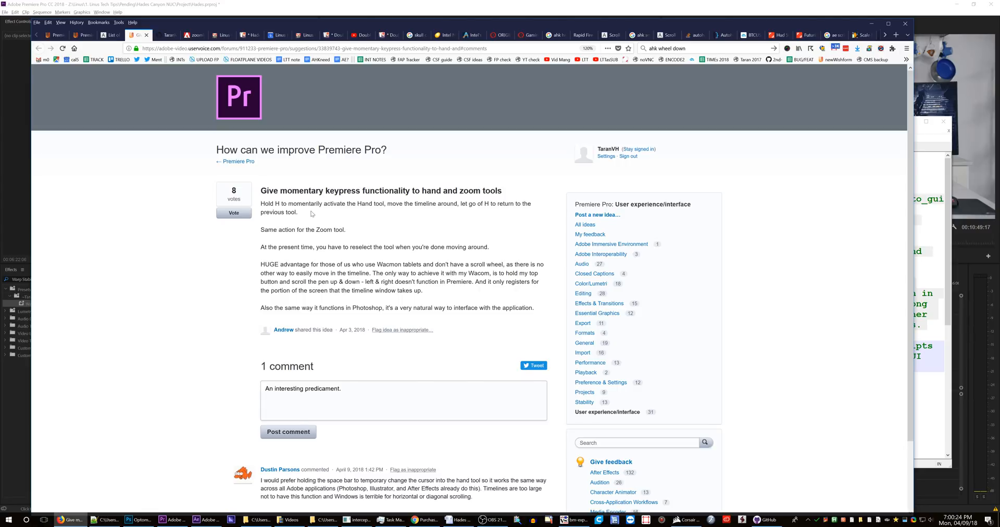
mouse_move(155, 242)
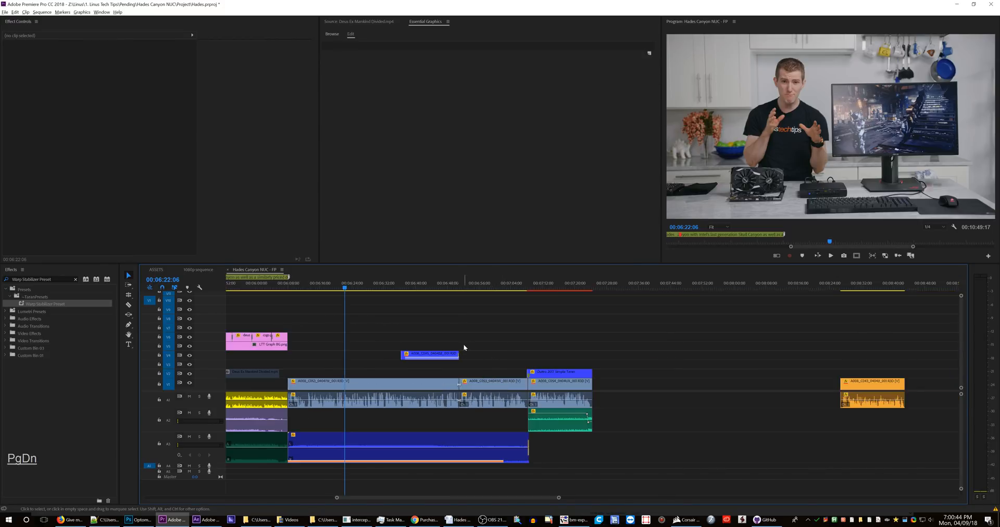
Review the F11/F12 scroller script, add the scroll-wheel-down hotkey and save it.
scroll(left, 3)
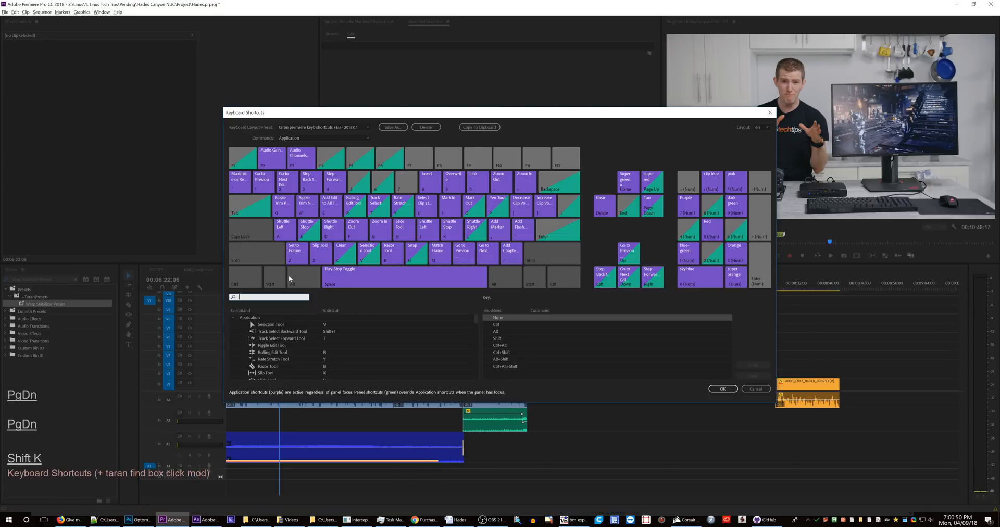
text(page)
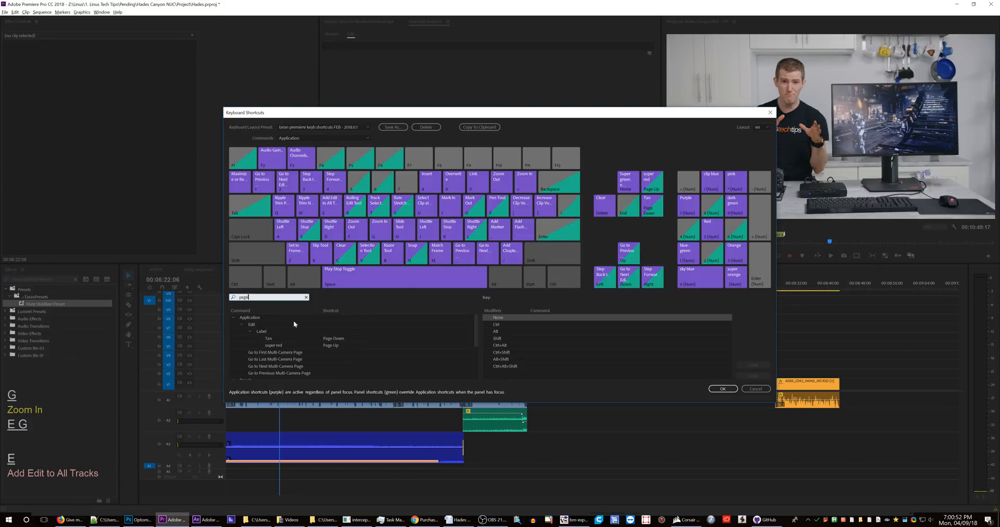
scroll(down, 3)
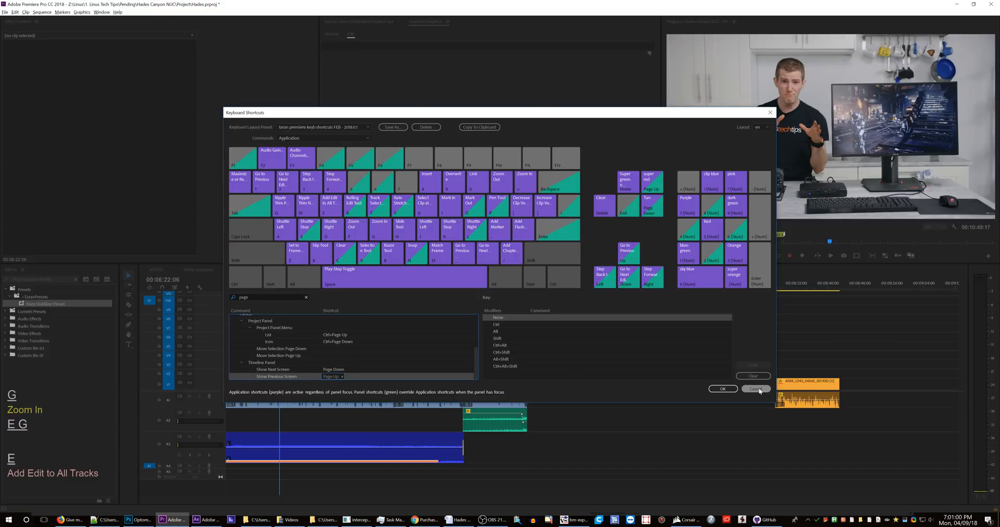
click(755, 389)
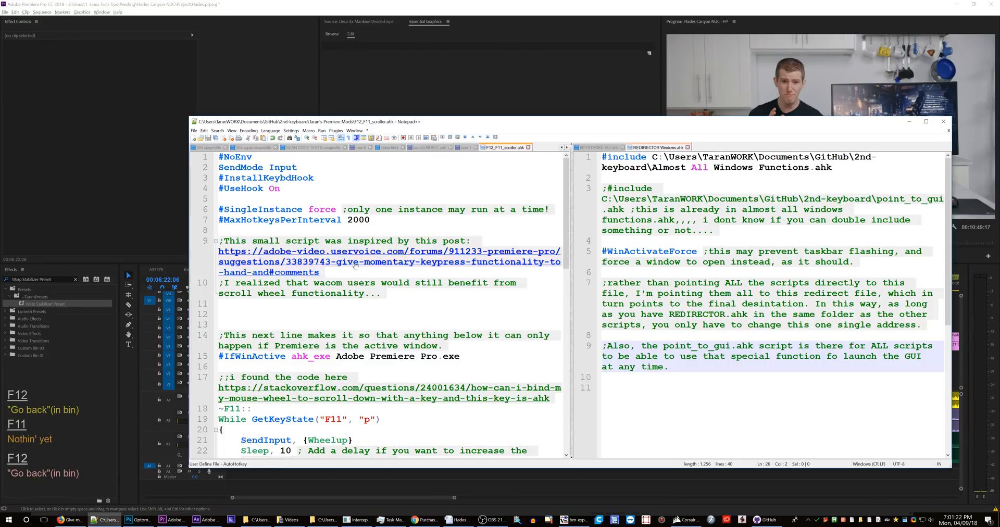
scroll(down, 3)
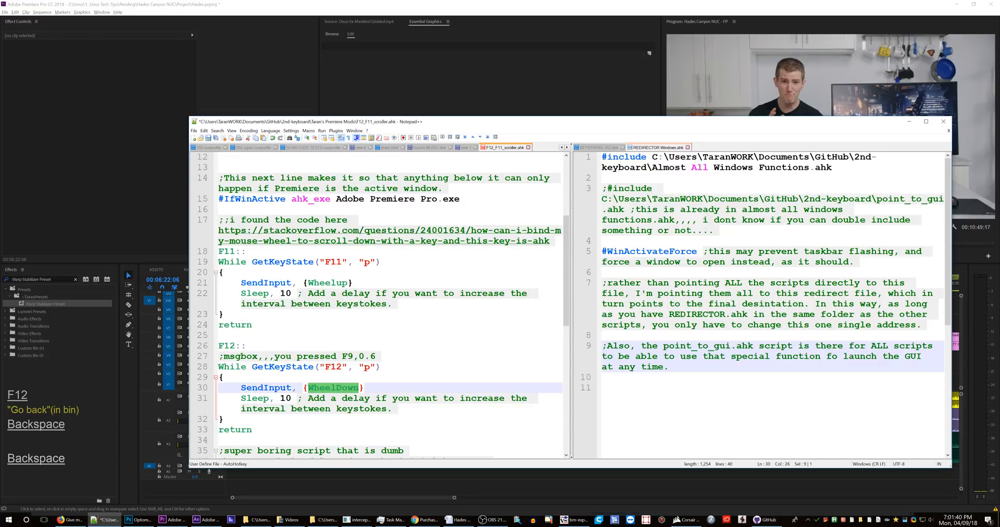
scroll(down, 3)
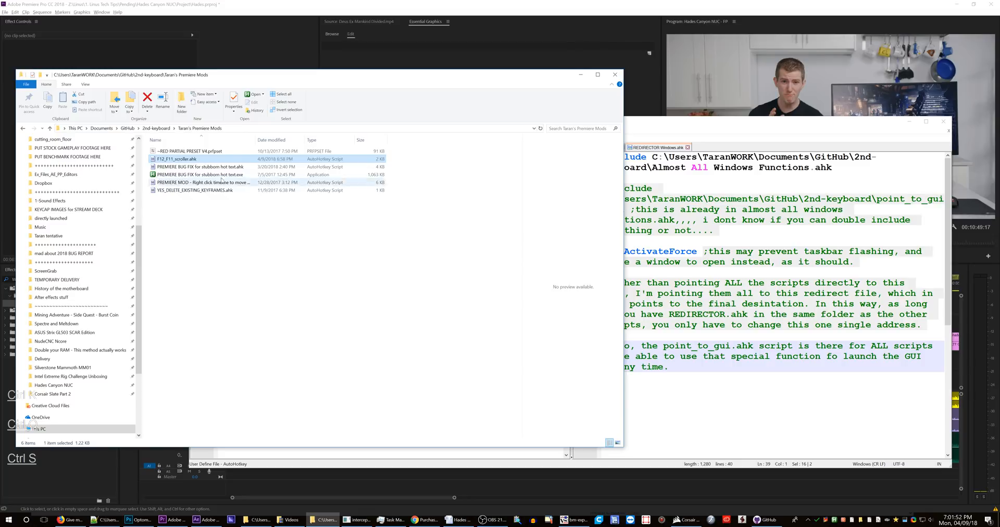
Launch F12_F11_scroller.ahk from the Premiere Mods folder and return to Premiere Pro.
click(614, 75)
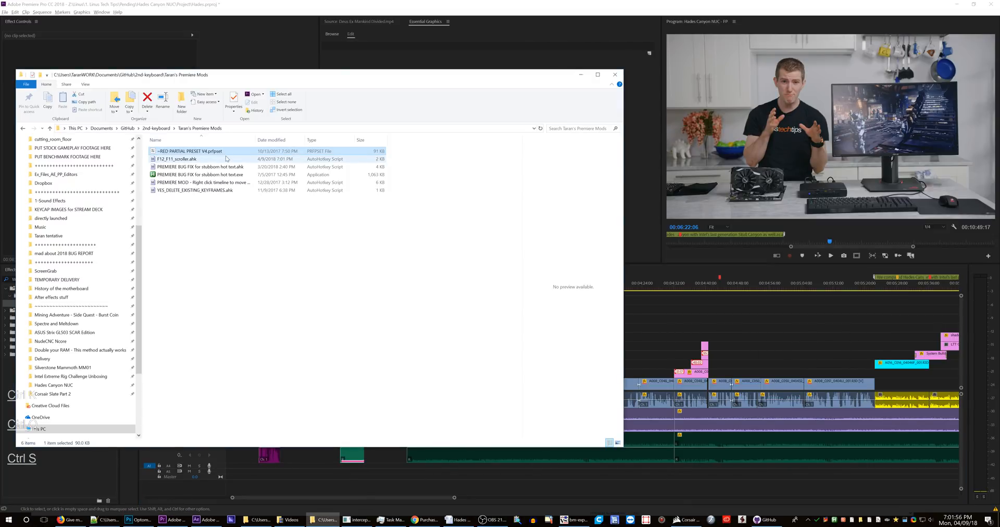
click(178, 160)
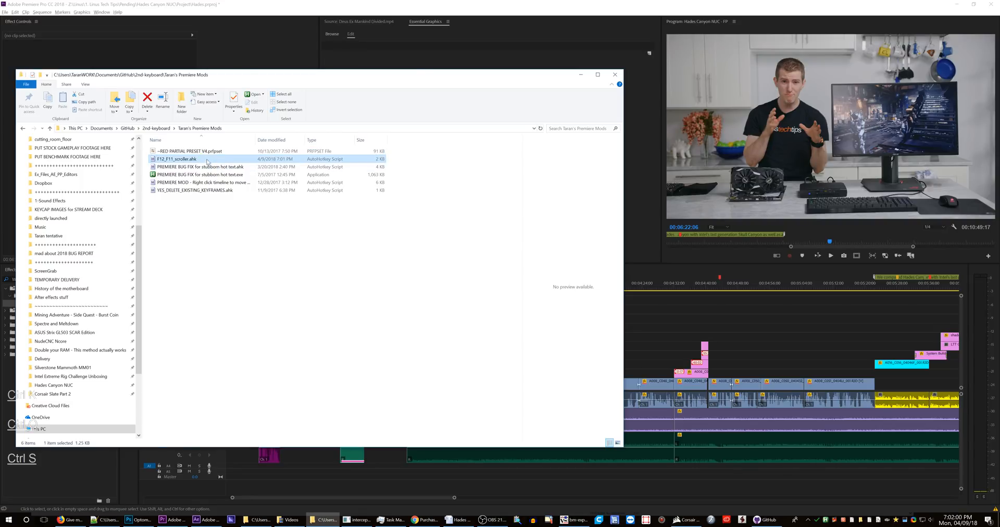
click(615, 75)
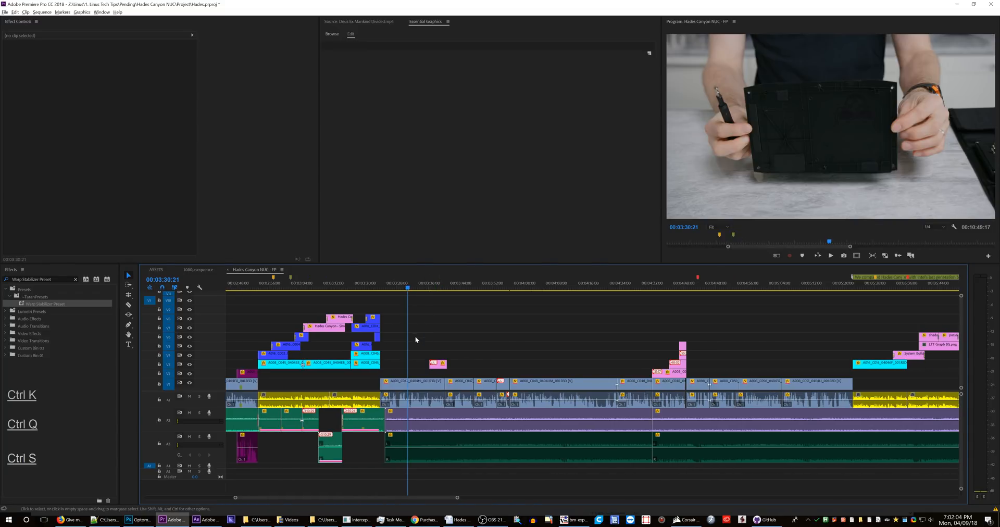
scroll(right, 3)
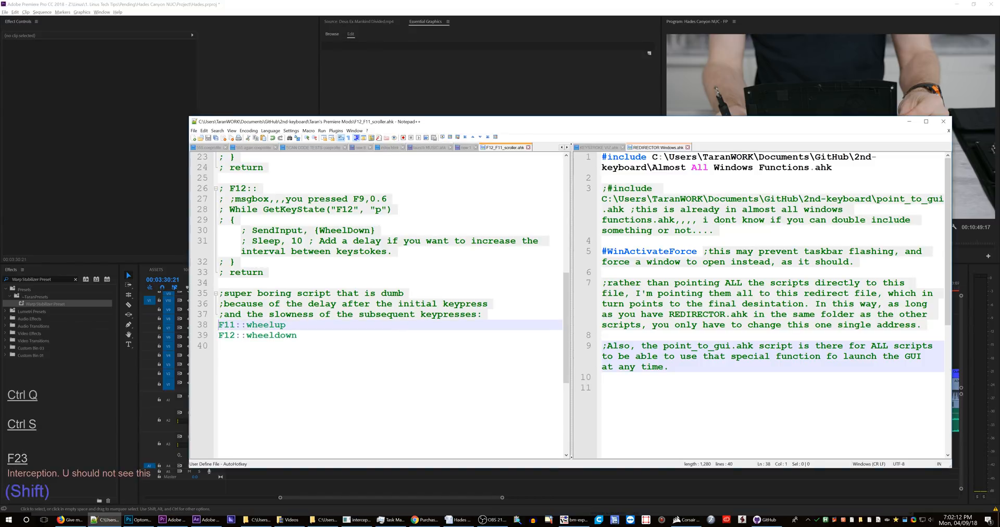
Prefix the F11::wheelup and F12::wheeldown remaps with ~ for key pass-through.
text(~)
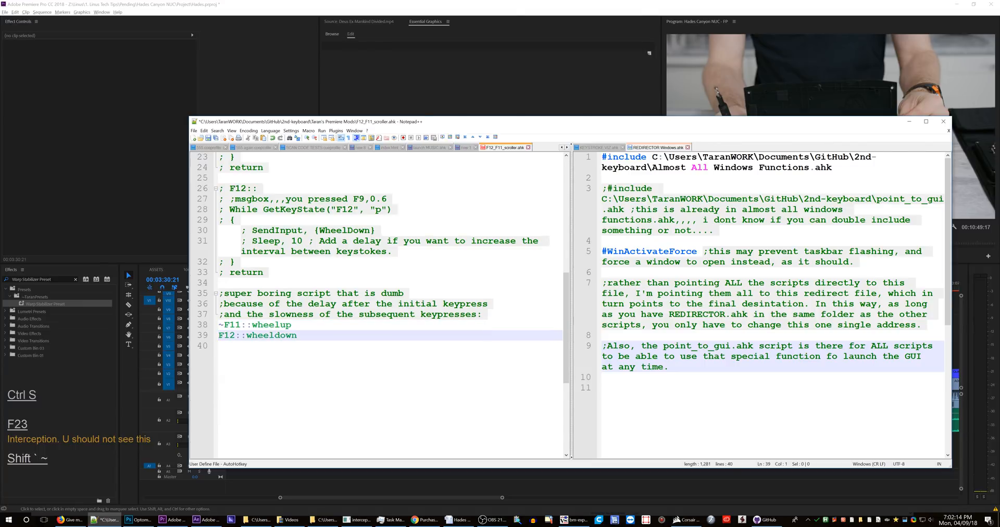
text(~)
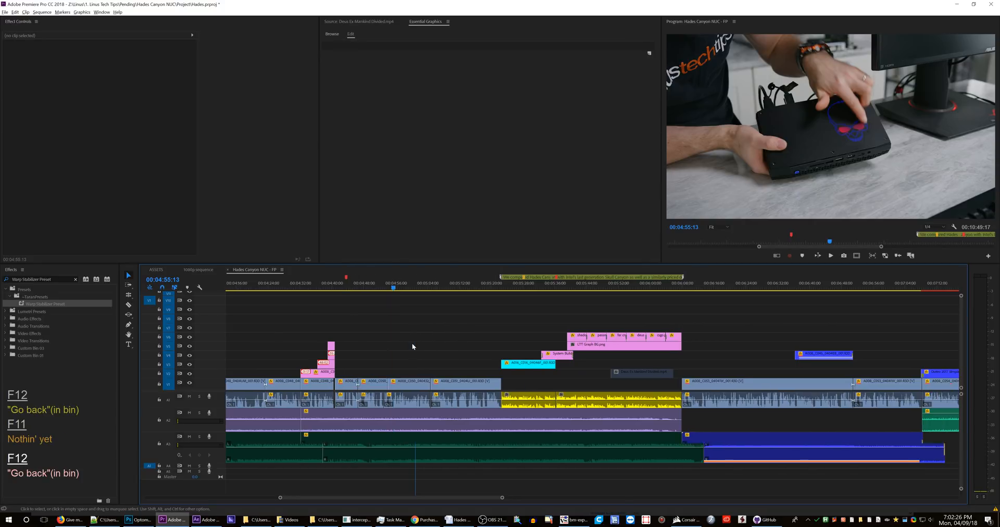
Scroll the Premiere timeline with the new F11/F12 hotkeys.
scroll(right, 3)
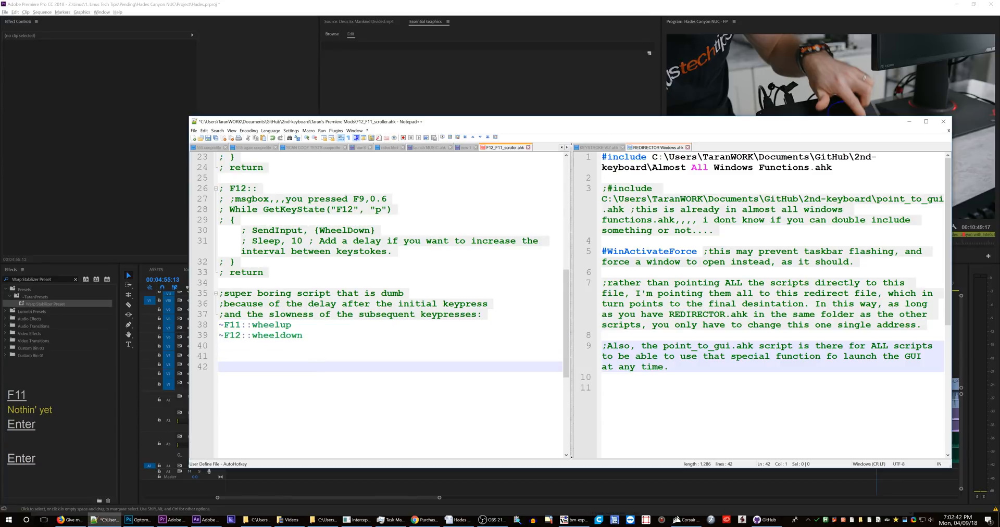
Hold K then J on a blank line to gauge key-repeat speed.
text(kkkkkkkkkkkkkkkkkkkkk)
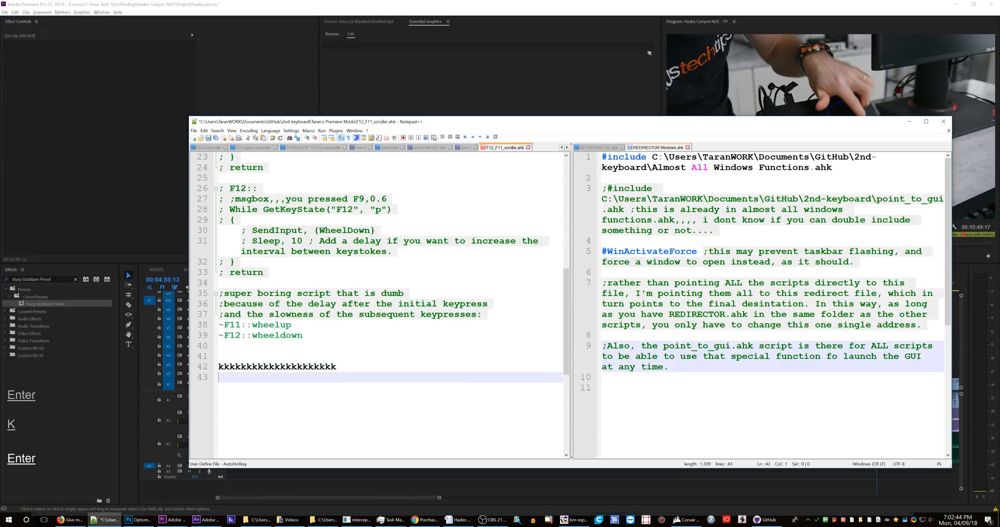
text(jjjjjjjjjjjjjjjjjj)
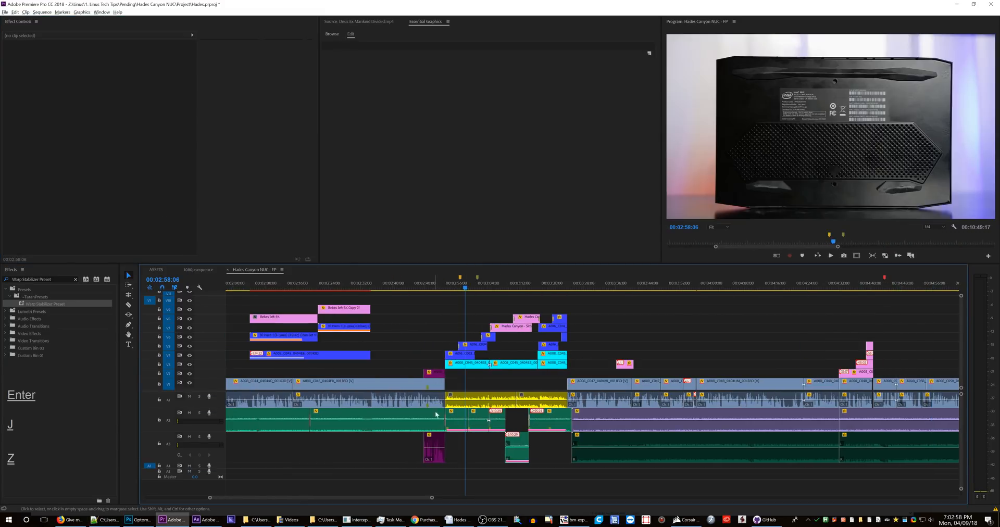
Select the clip under the playhead and step its Blend Mode away from Normal.
click(472, 345)
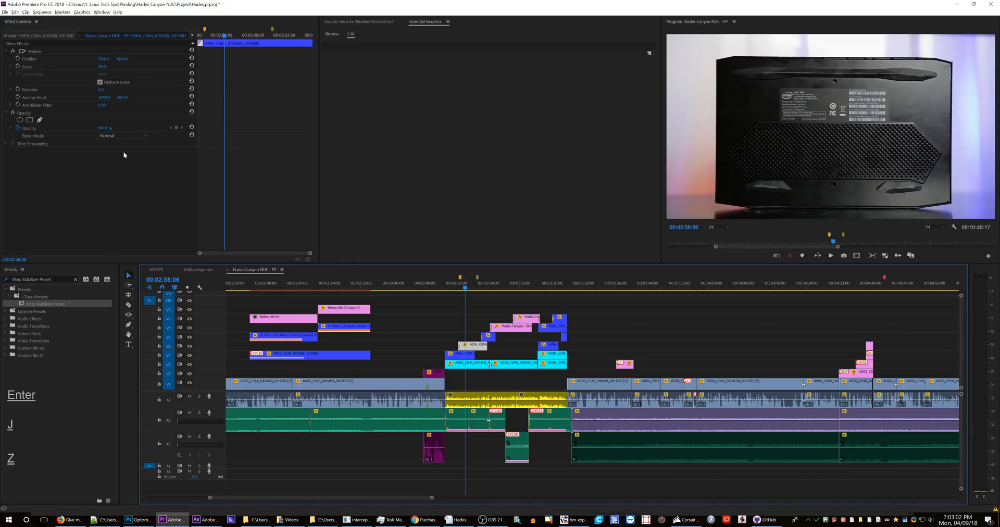
click(124, 135)
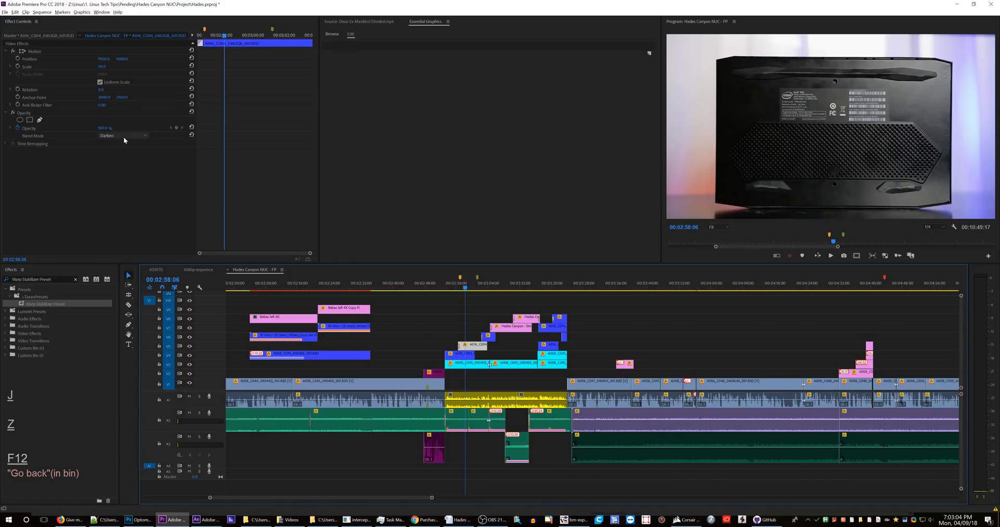
click(121, 135)
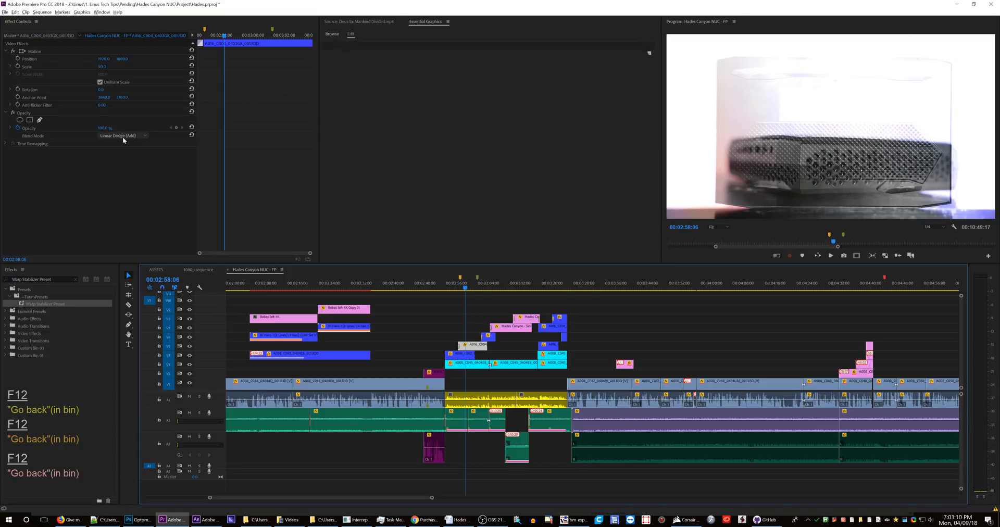
click(102, 520)
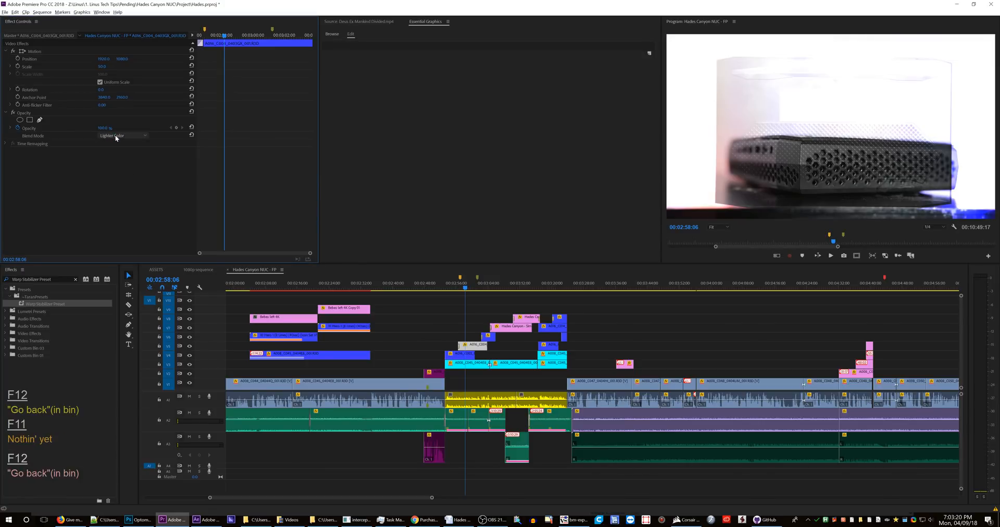
Cycle the Blend Mode through Lighter Color, Hard Light and Hard Mix with the scroll keys.
click(121, 136)
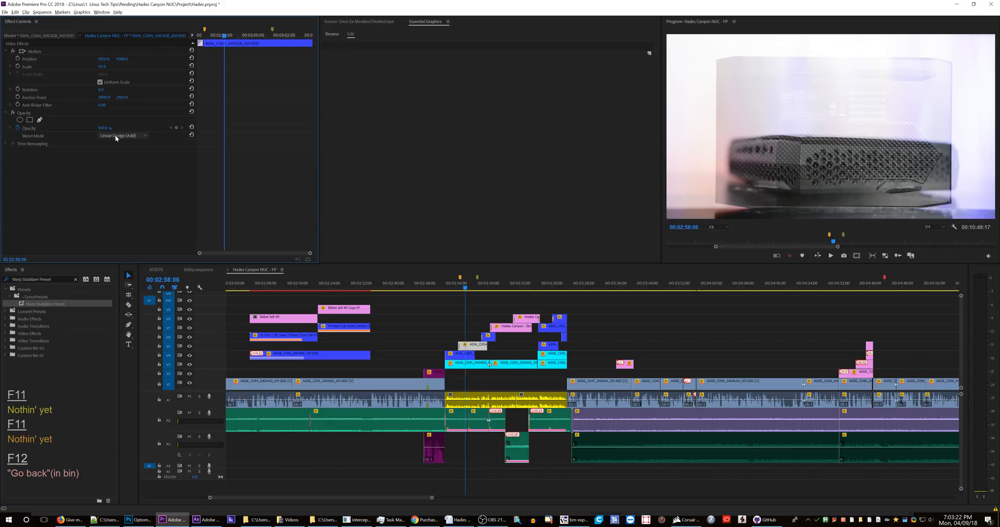
click(121, 135)
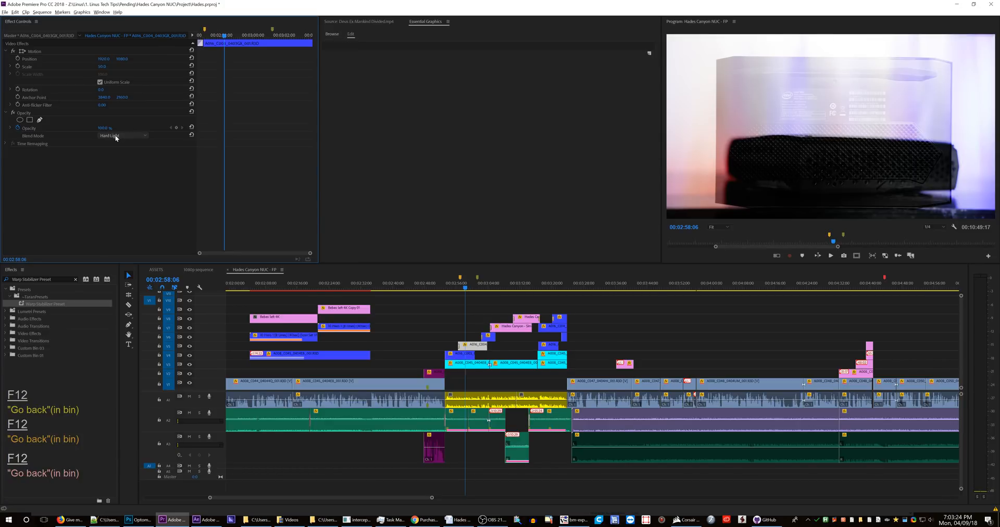
click(118, 135)
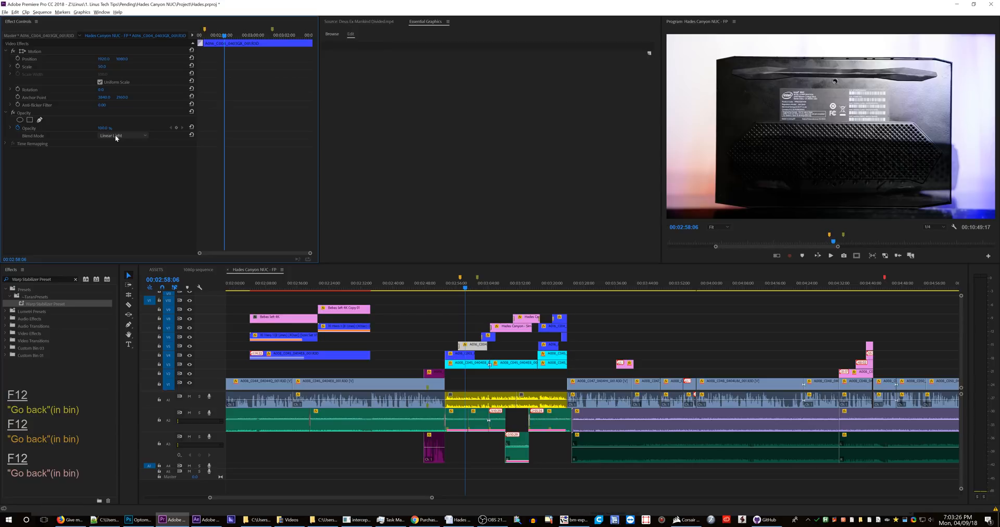
click(118, 136)
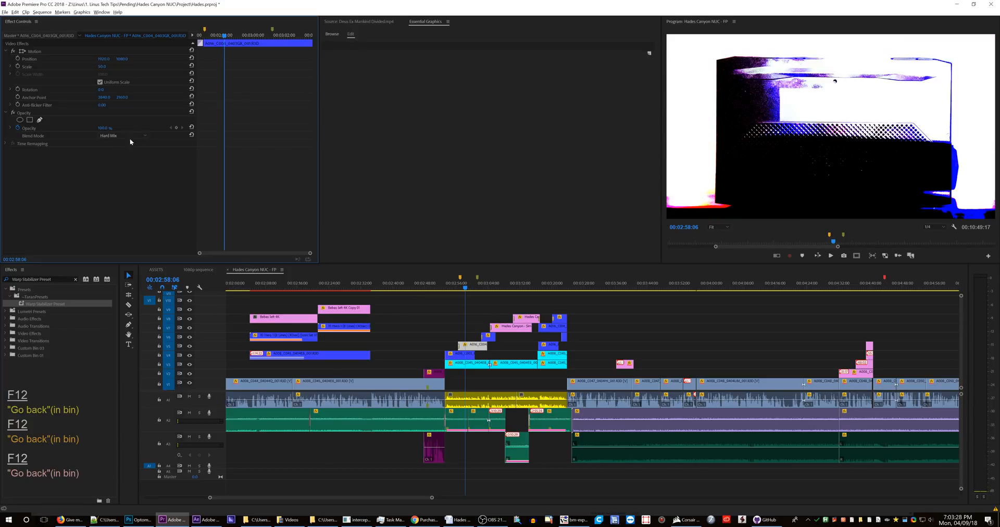
click(121, 135)
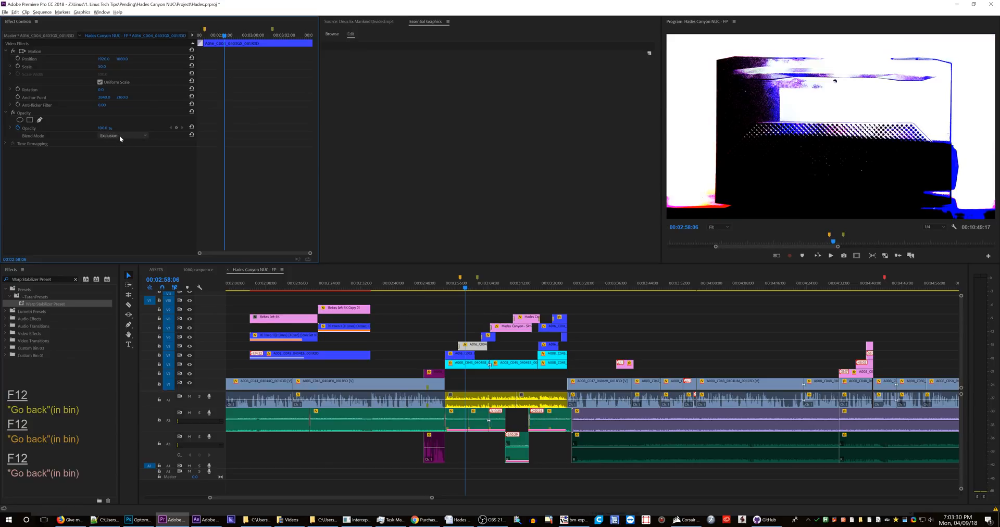
click(119, 135)
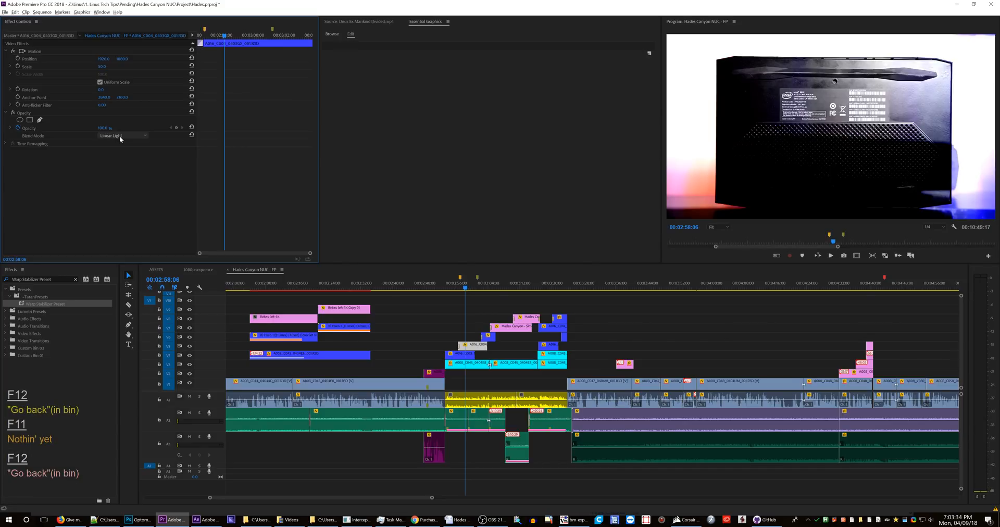
click(94, 520)
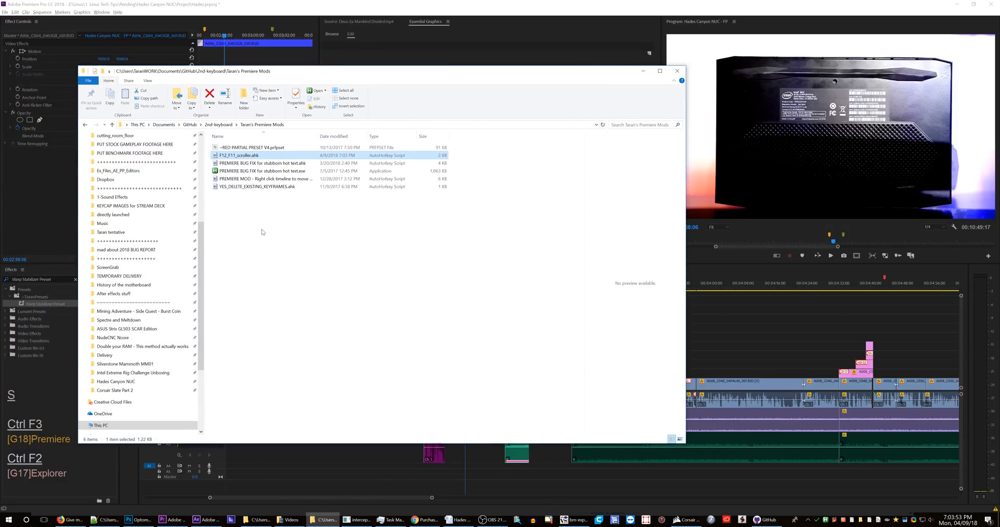
mouse_move(326, 384)
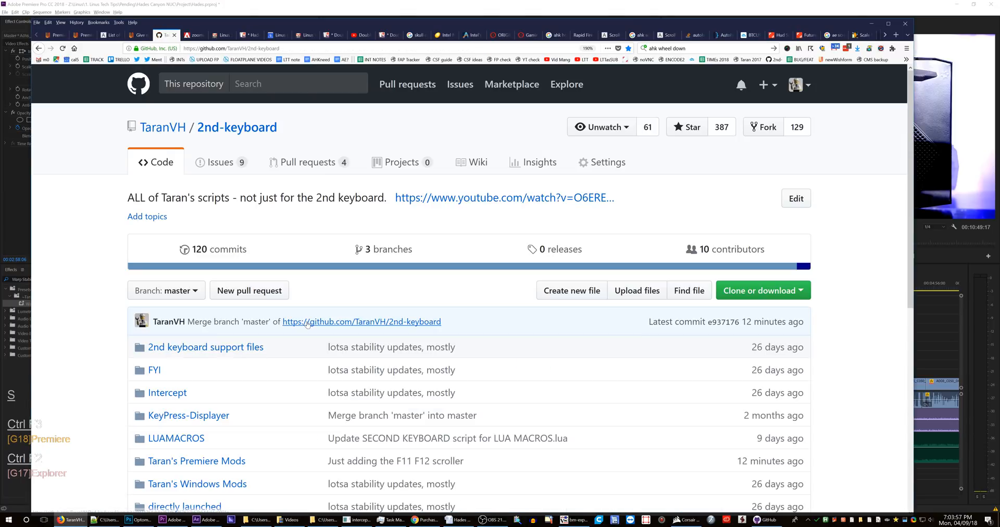
View F12_F11_scroller.ahk as raw text in the 2nd-keyboard repo's Premiere Mods folder.
scroll(down, 3)
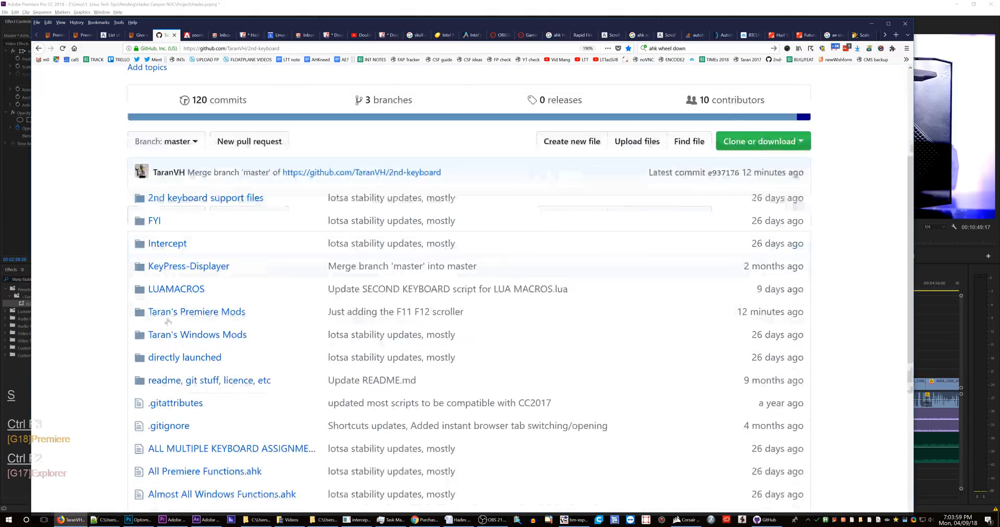
click(195, 312)
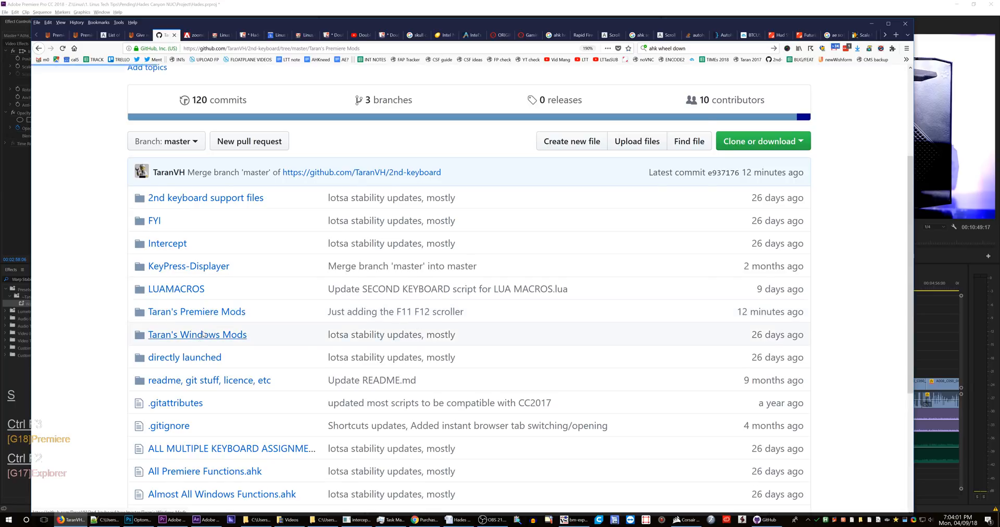
click(196, 311)
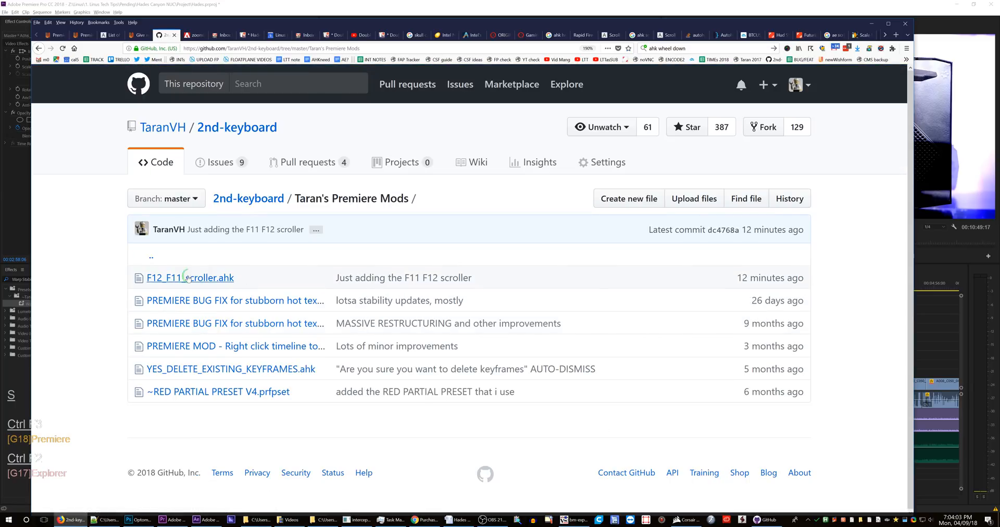
click(189, 277)
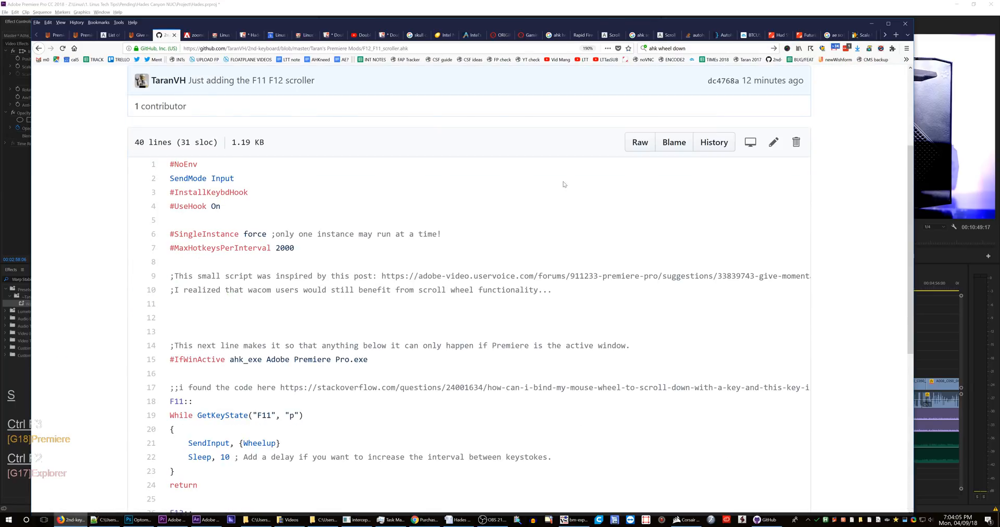
click(639, 142)
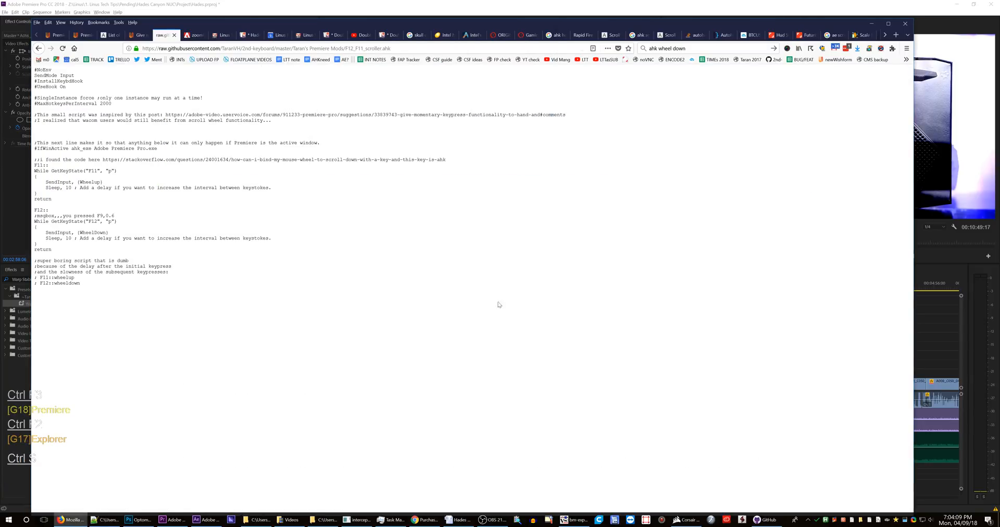
click(38, 48)
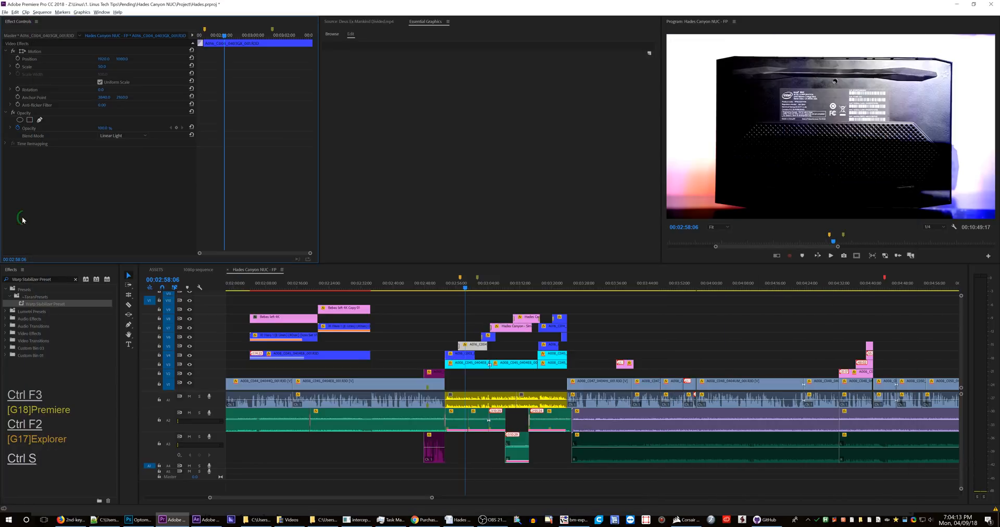
Deselect the clip and scroll the timeline forward to later sections.
click(444, 331)
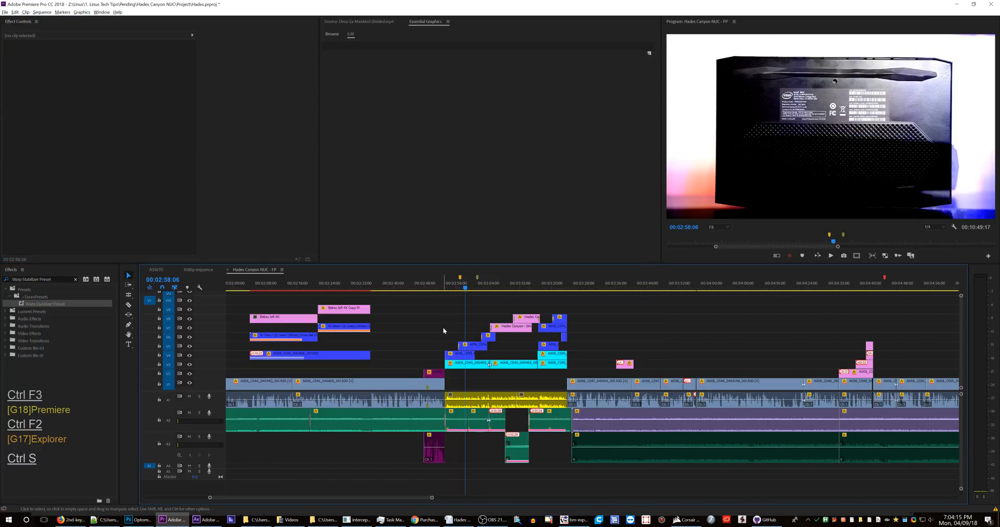
mouse_move(425, 330)
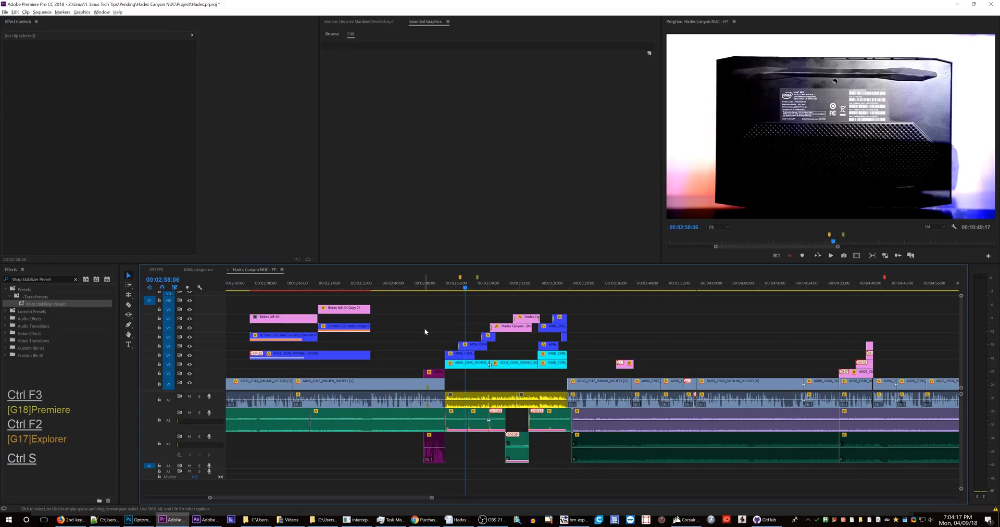
mouse_move(413, 333)
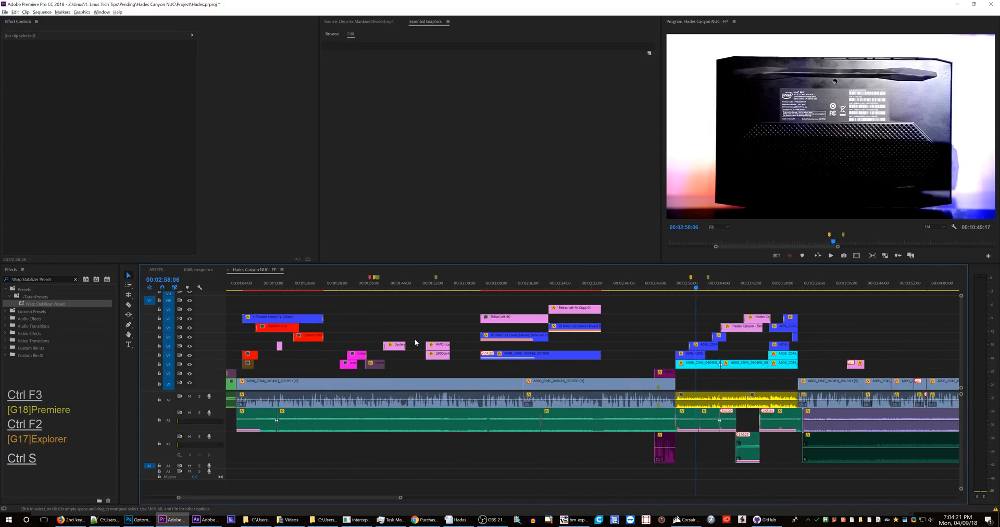
scroll(right, 3)
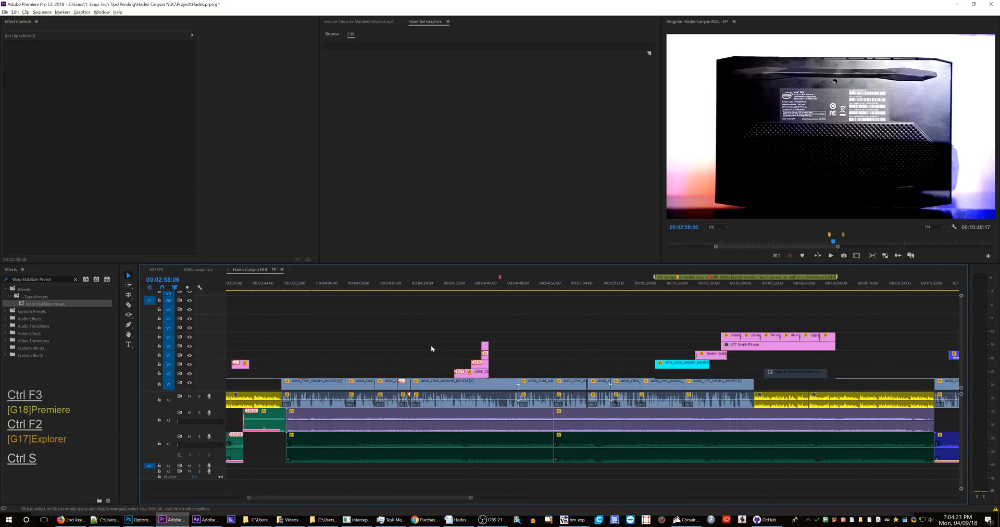
scroll(right, 3)
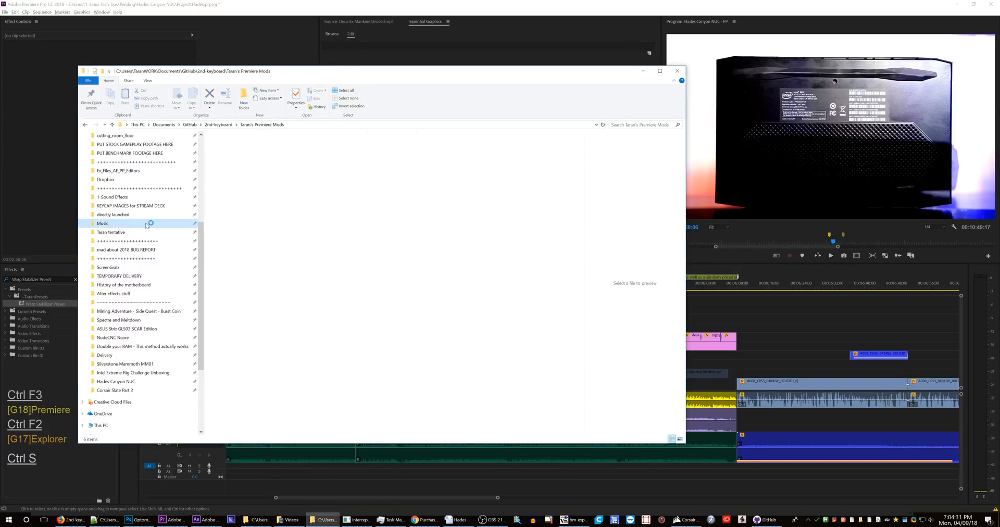
Browse to the Warner Chappell 2018 music folder, then minimise File Explorer.
double_click(102, 223)
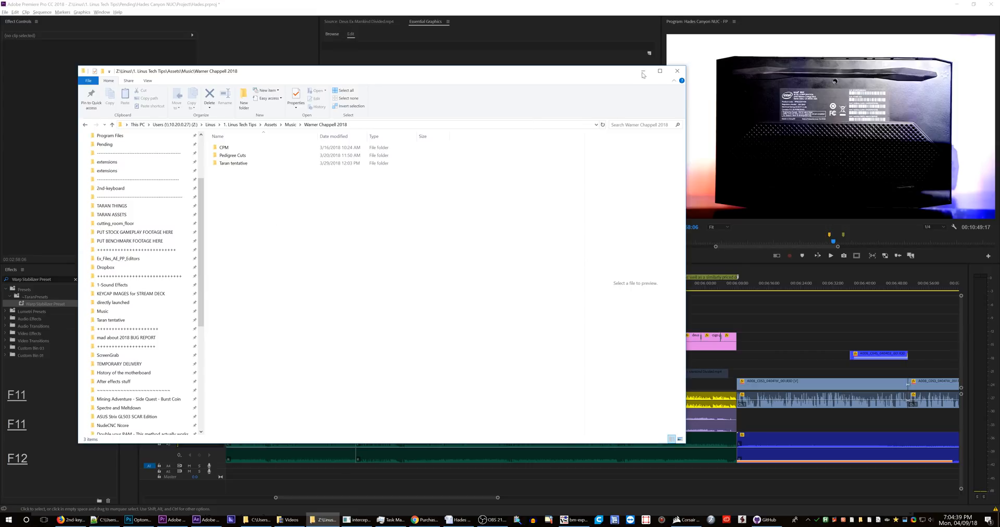
click(677, 70)
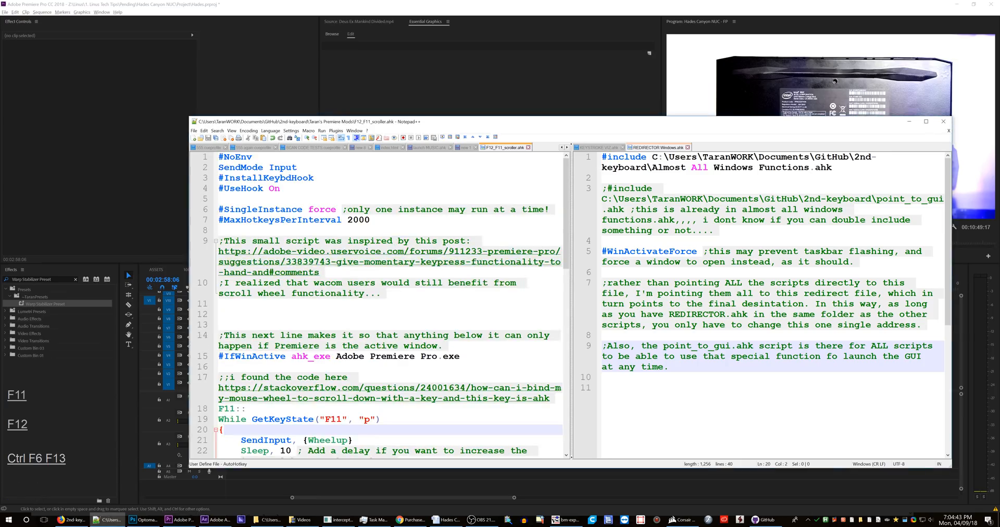
Add #IfWinActive at the script's end, then undo a stray test line.
scroll(down, 3)
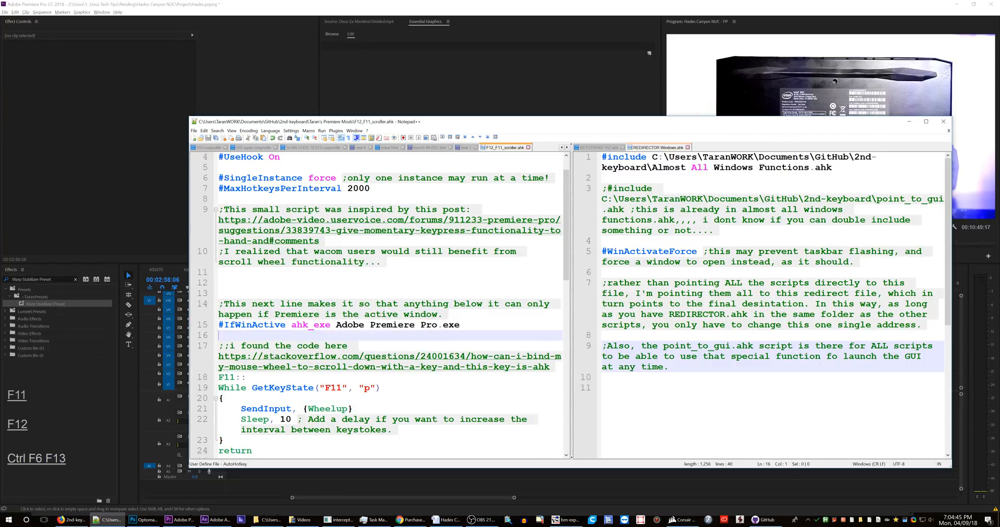
scroll(down, 3)
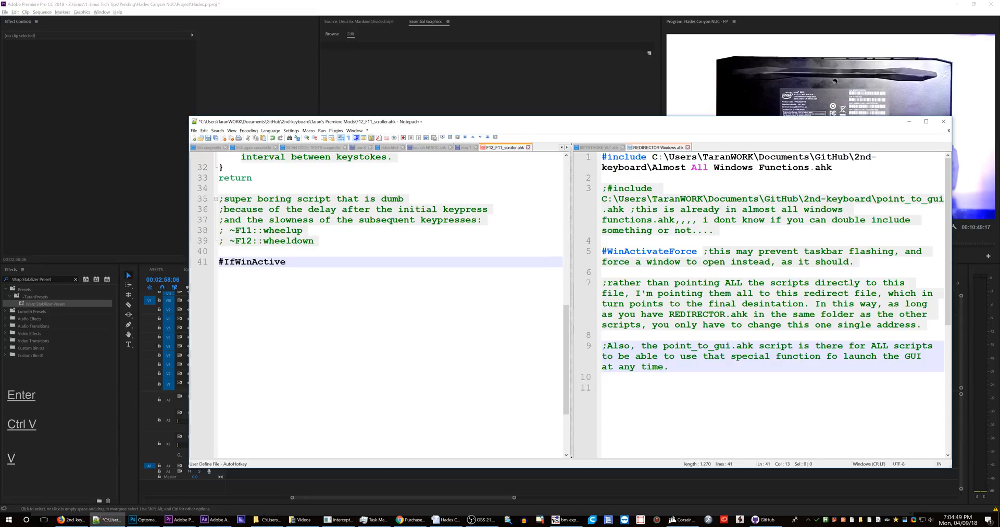
text(asodihlaisuhdloi)
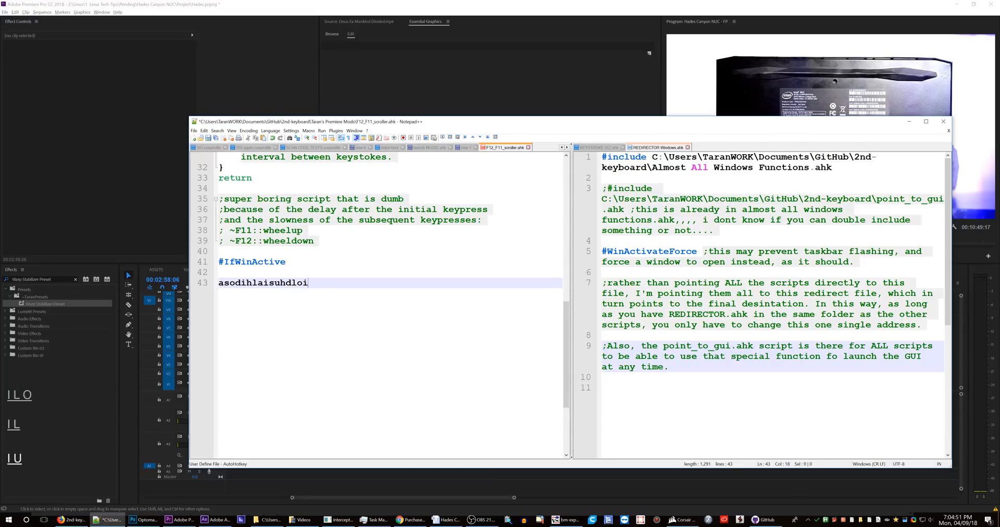
key(ctrl+z)
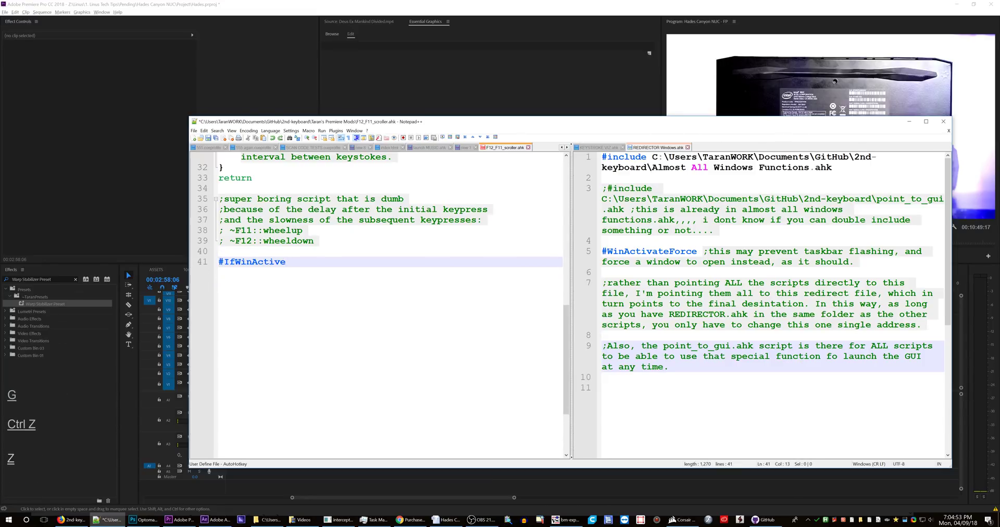
scroll(up, 3)
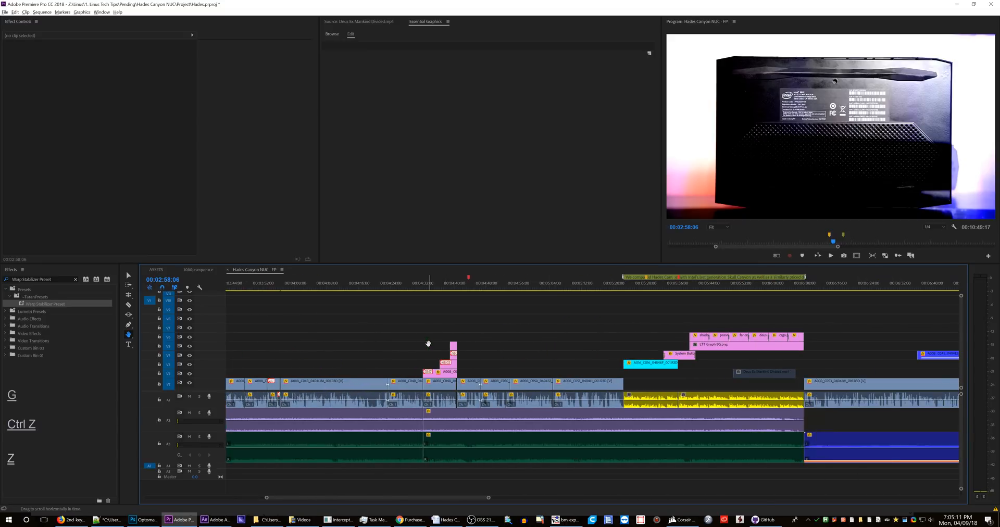
Scroll the sequence view toward later clips to check the hotkey scrolling again.
scroll(right, 3)
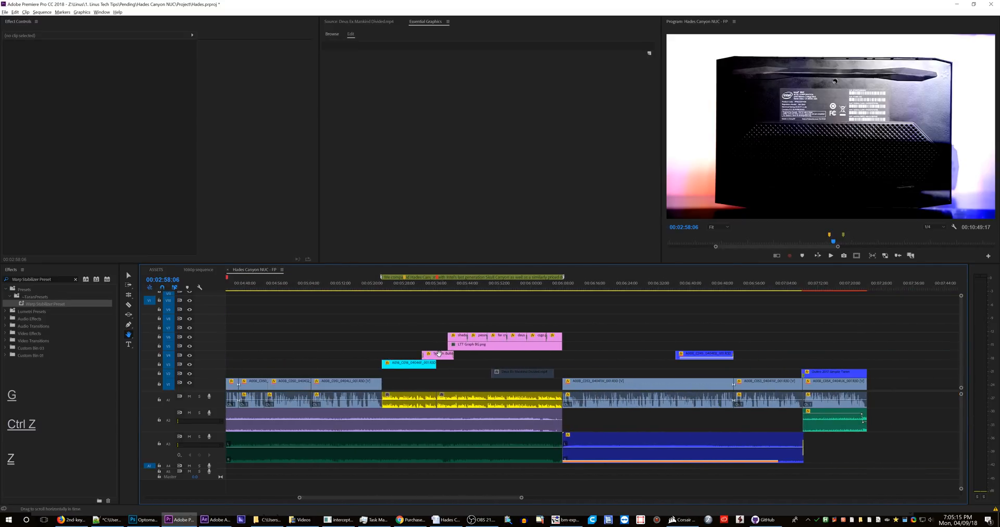
click(111, 520)
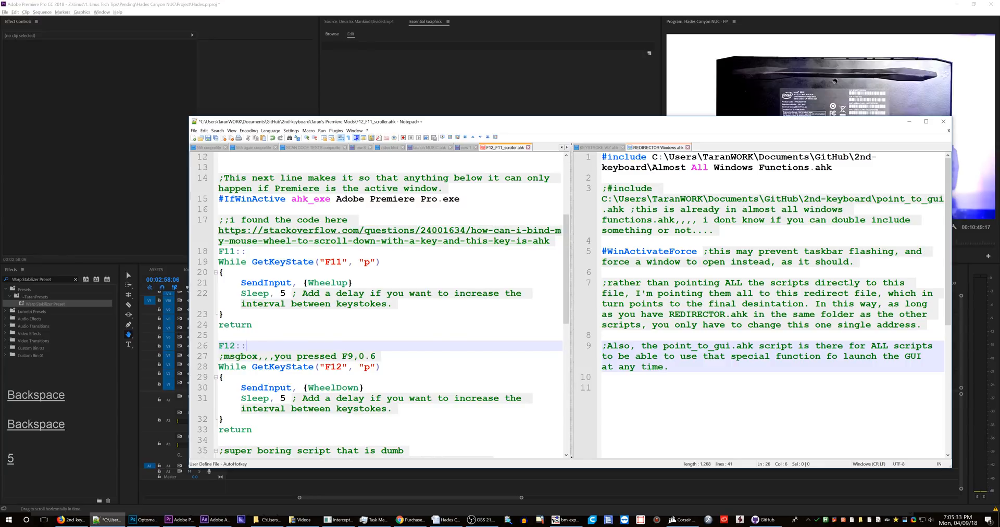
Try a temporary numpadadd:: hotkey label in the scroller script, then remove it again.
text(+)
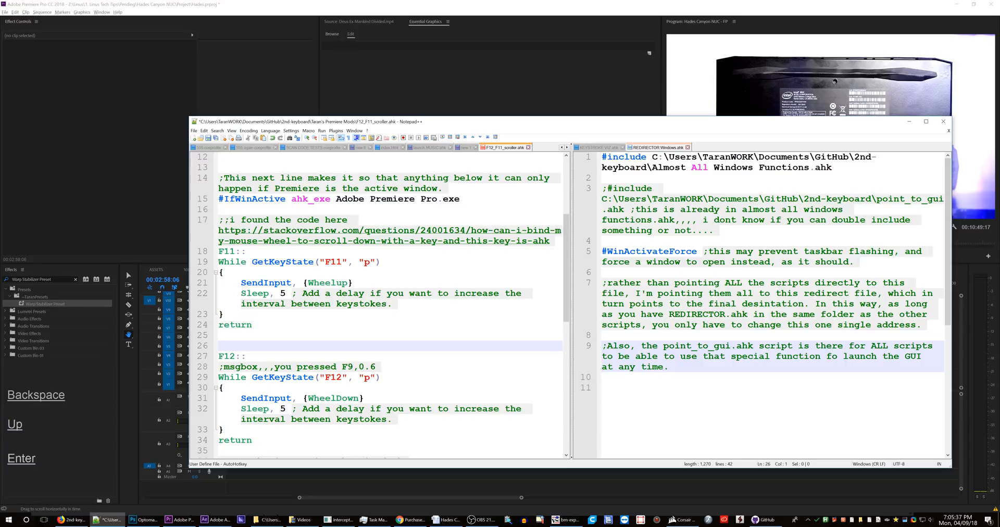
text(numpadadd:)
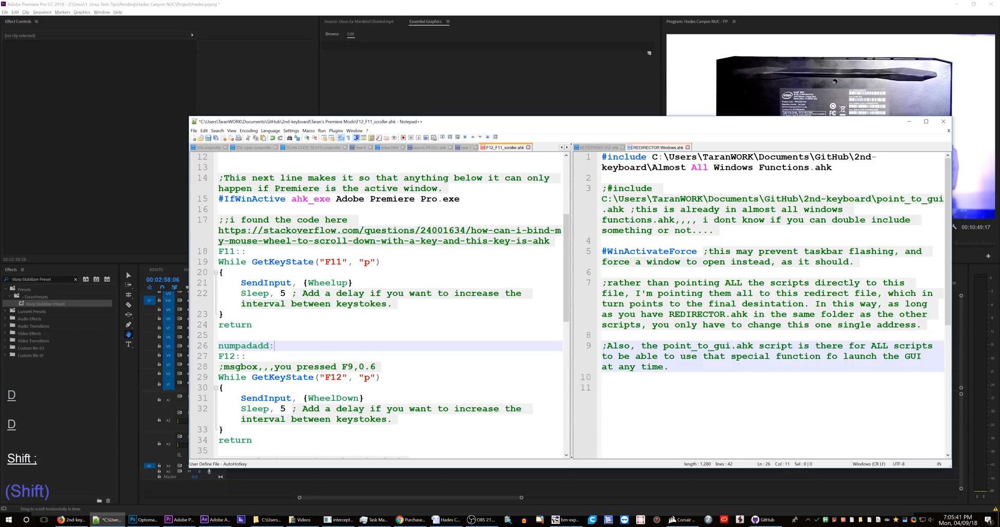
key(Down)
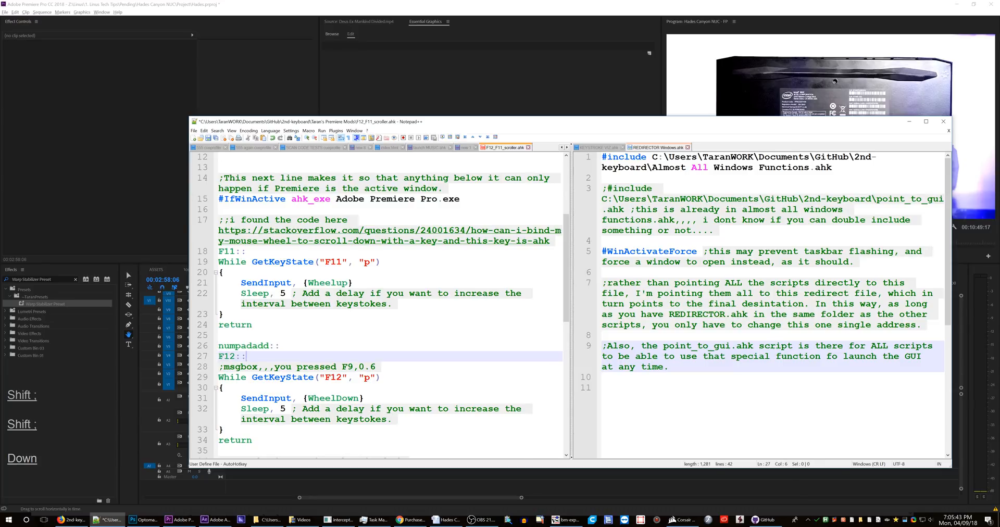
double_click(243, 346)
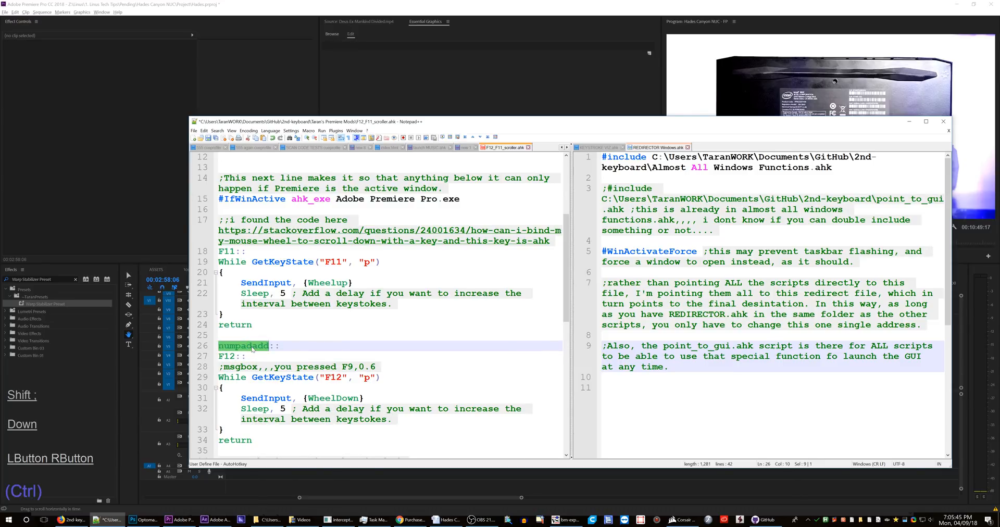
key(Backspace)
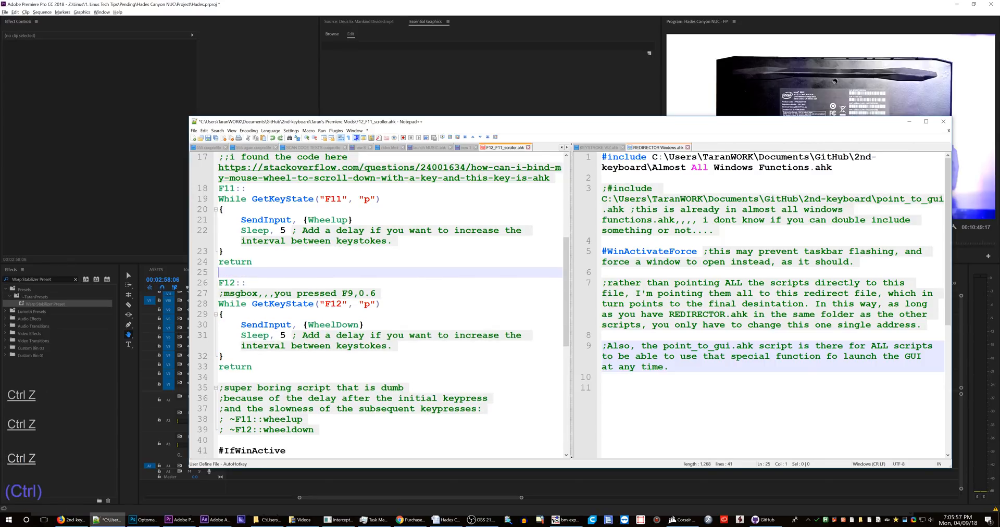
Save the script with the 5 ms loop delays and return to the Premiere timeline.
key(Ctrl+S)
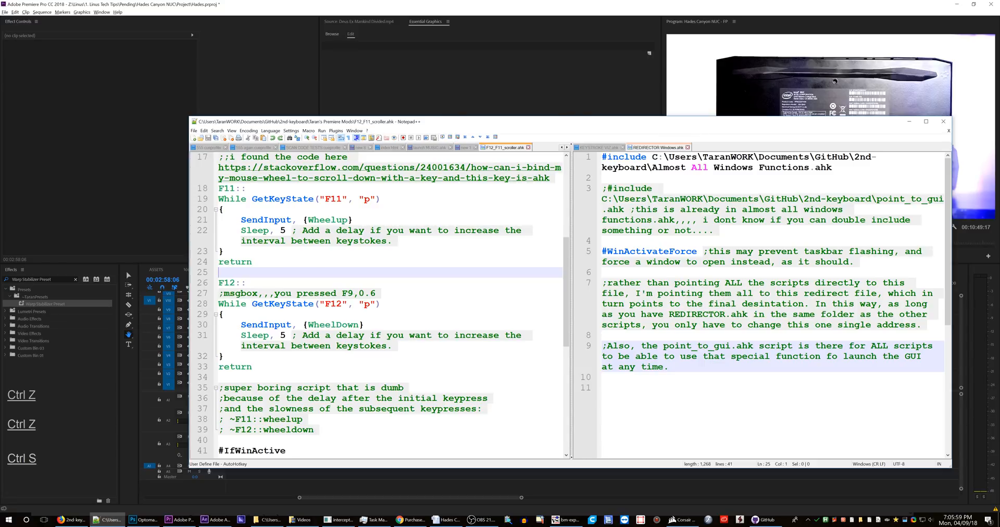
click(269, 519)
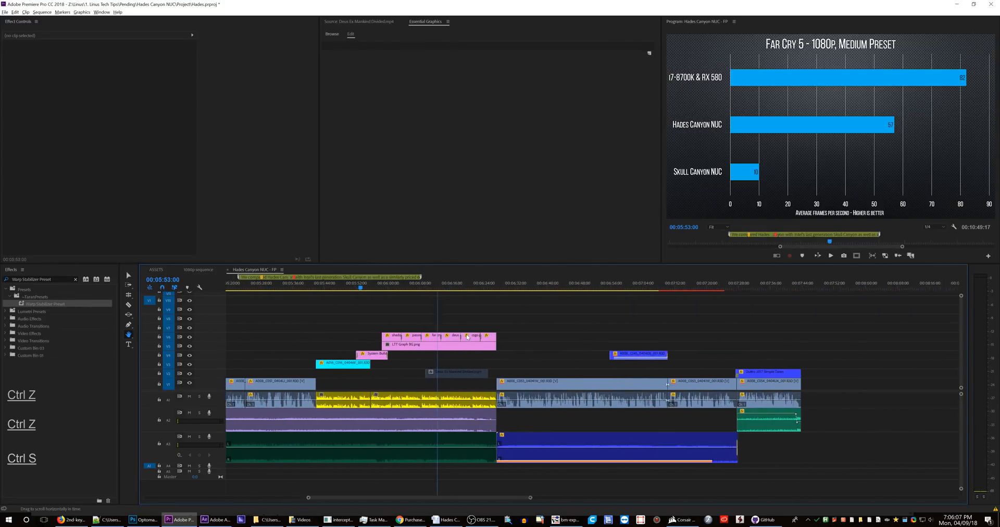
scroll(left, 3)
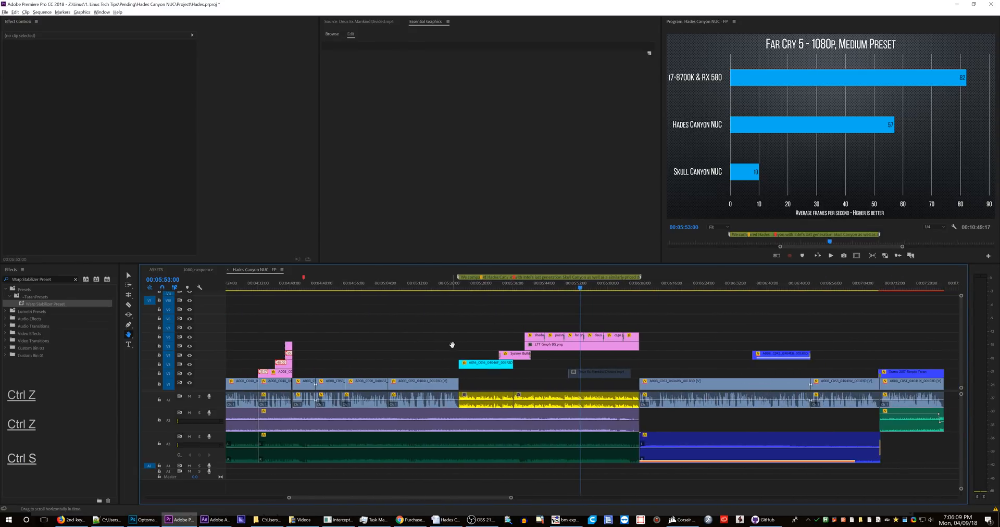
click(480, 520)
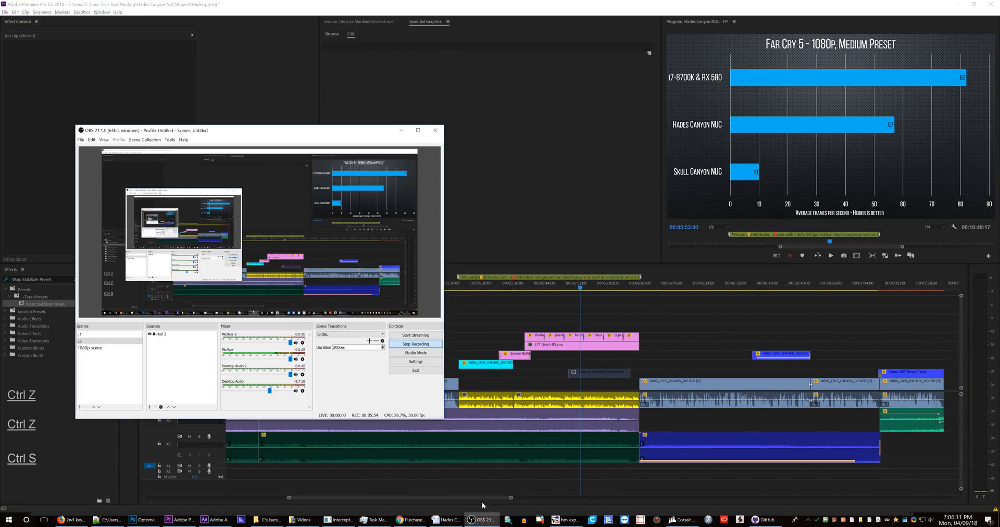